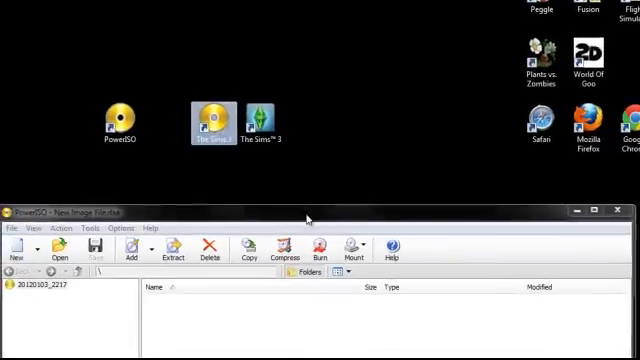
left_click(351, 60)
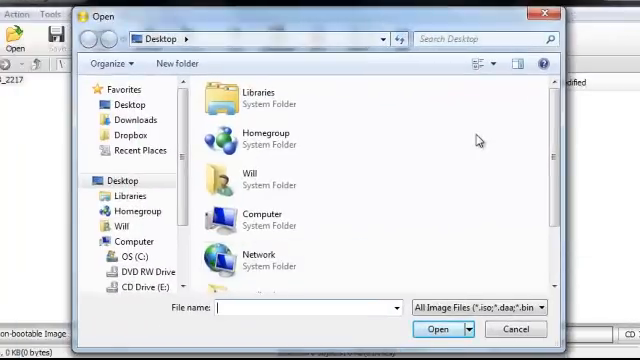
left_click(513, 328)
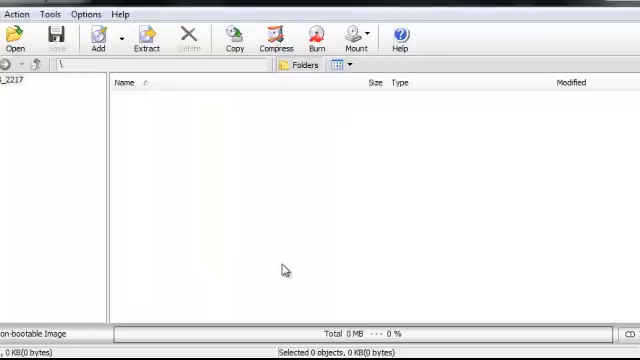